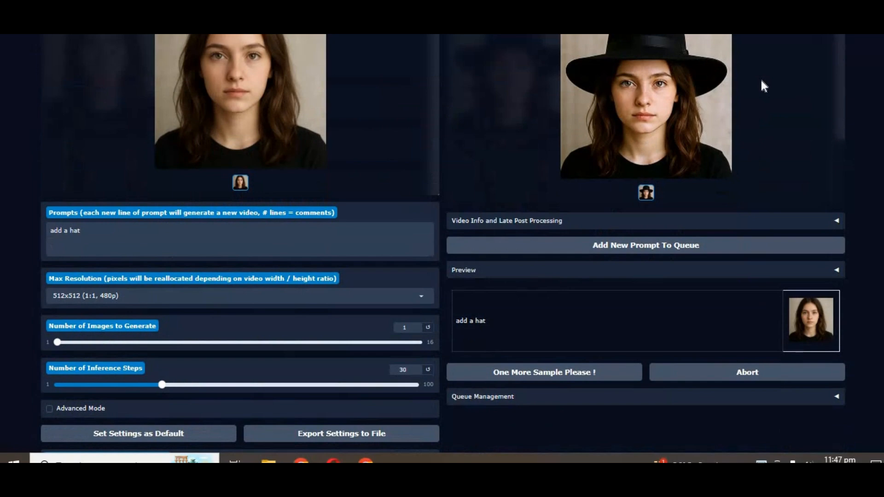
Browse the WanGP model list while keeping Flux Dev Kontext 12B selected.
scroll(down, 3)
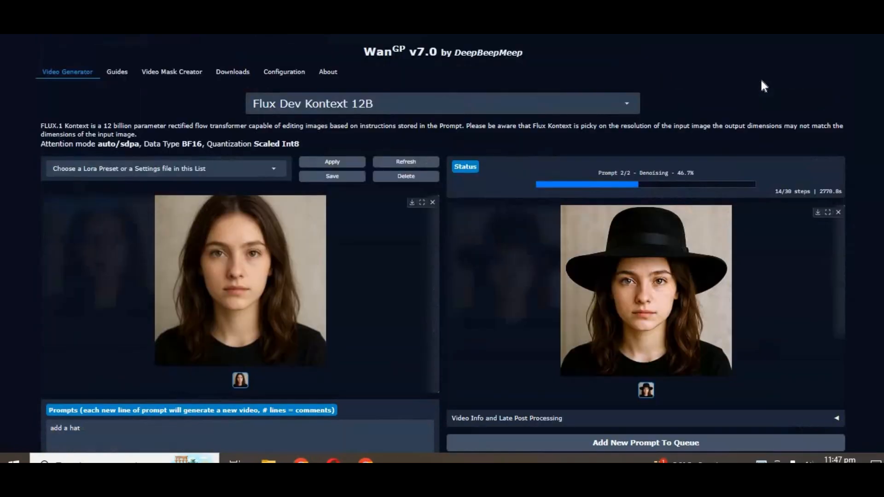
mouse_move(783, 148)
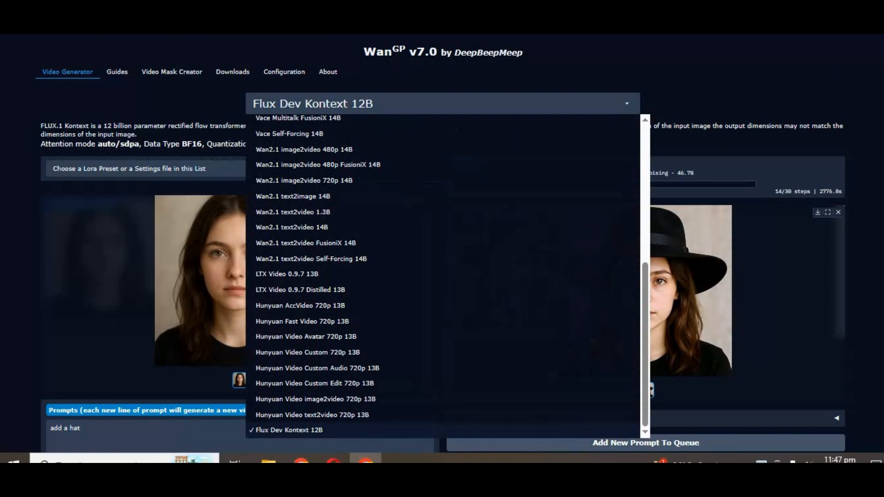
click(372, 103)
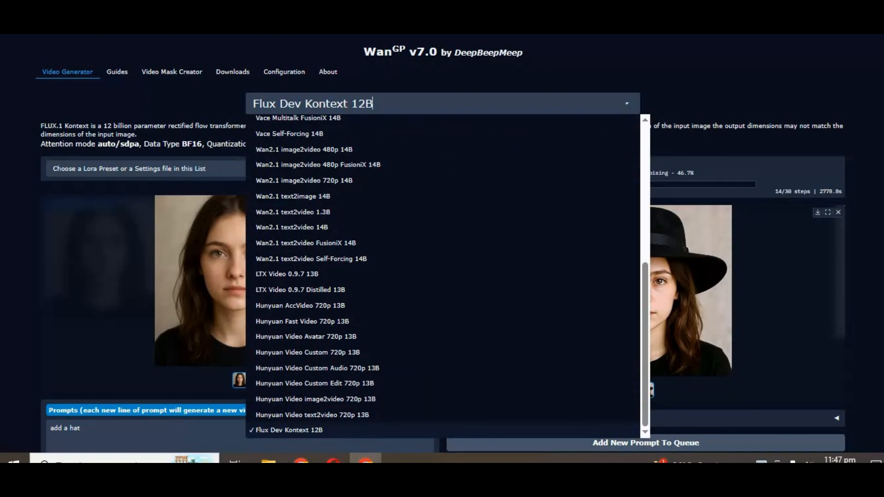
mouse_move(370, 140)
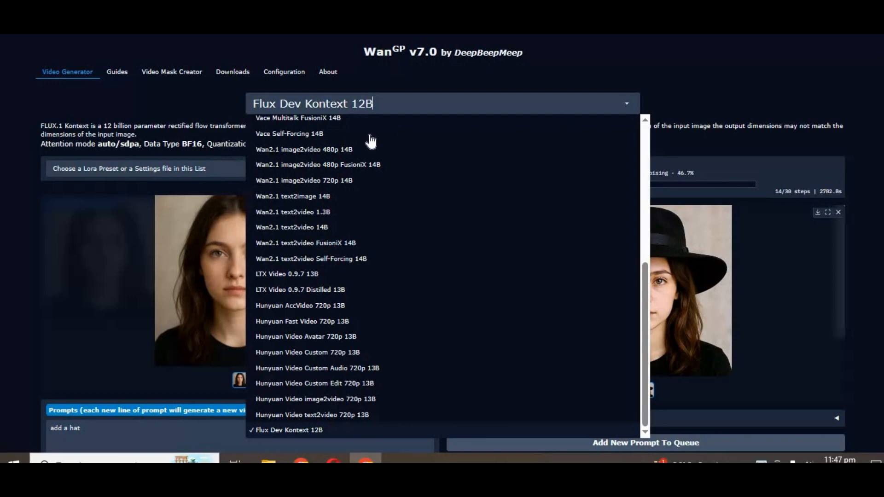
mouse_move(351, 200)
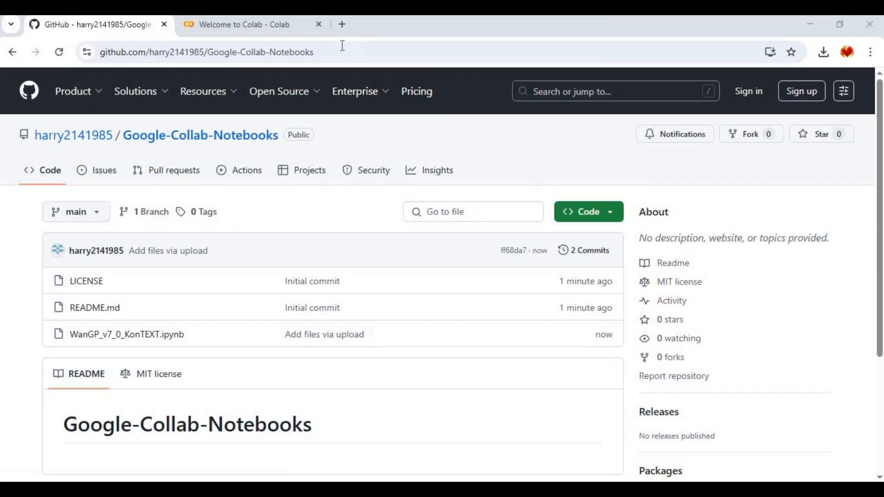
Open WanGP_v7_0_KonTEXT.ipynb from the Google-Collab-Notebooks repository file list.
click(206, 53)
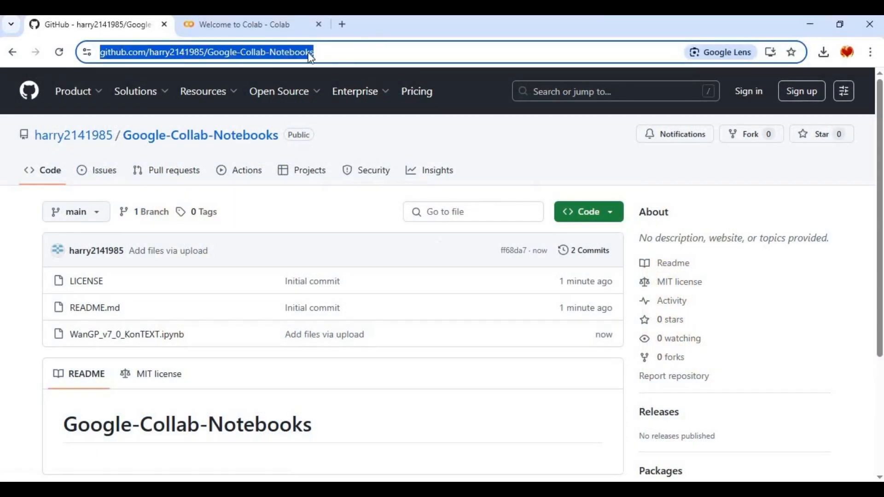
click(279, 91)
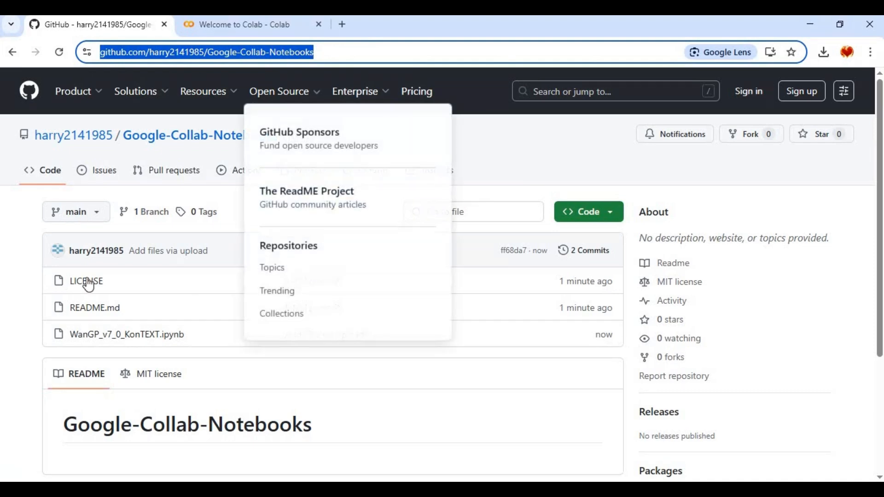
scroll(down, 3)
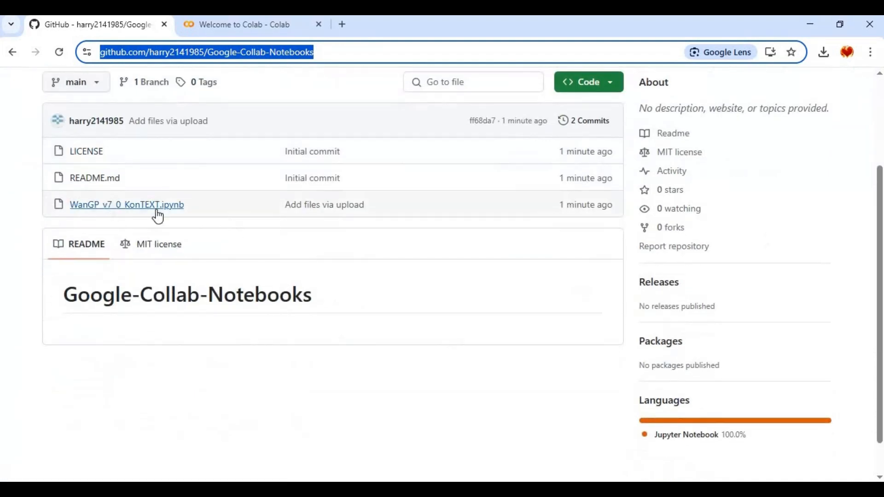
mouse_move(167, 213)
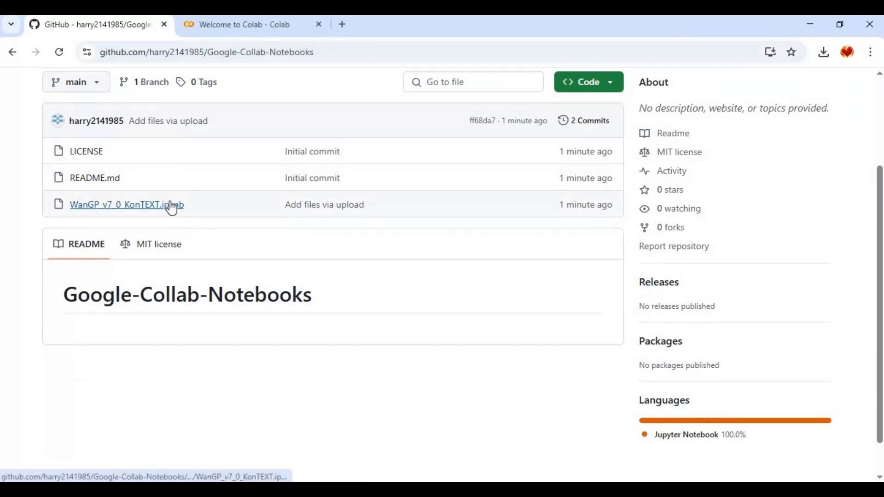
click(126, 204)
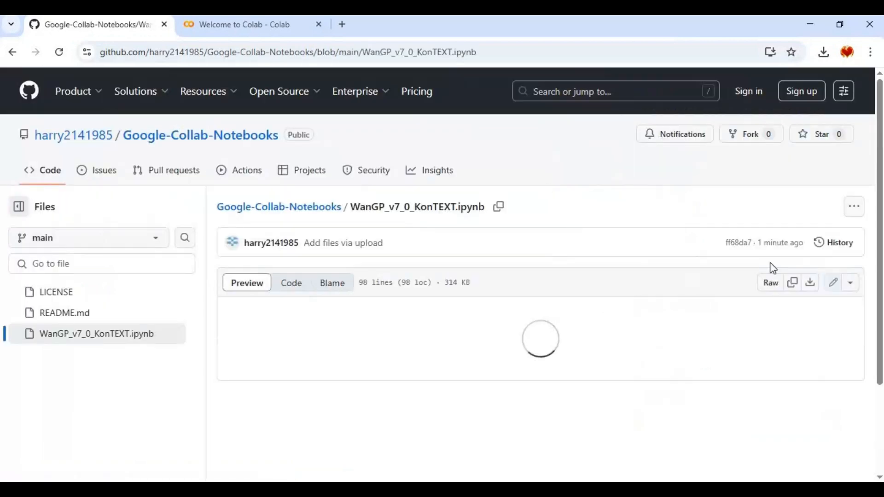
mouse_move(810, 282)
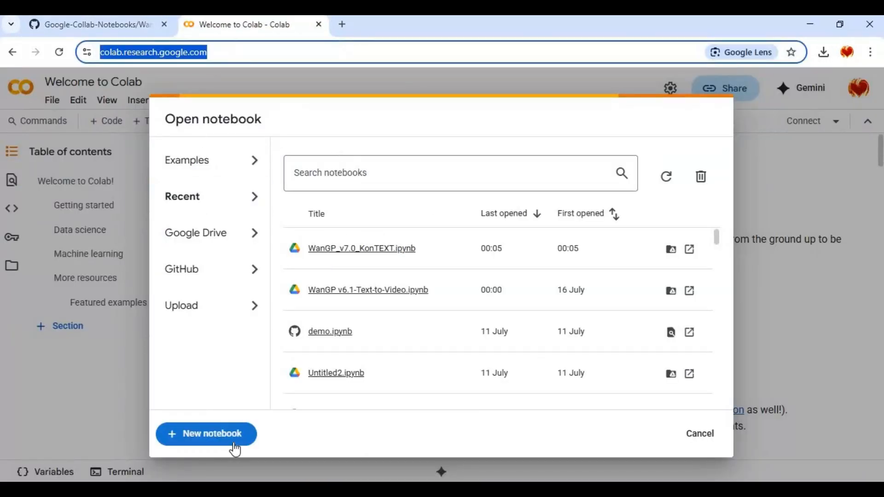
Create a new Colab notebook, then upload and open WanGP_v7_0_KonTEXT.ipynb instead.
click(205, 434)
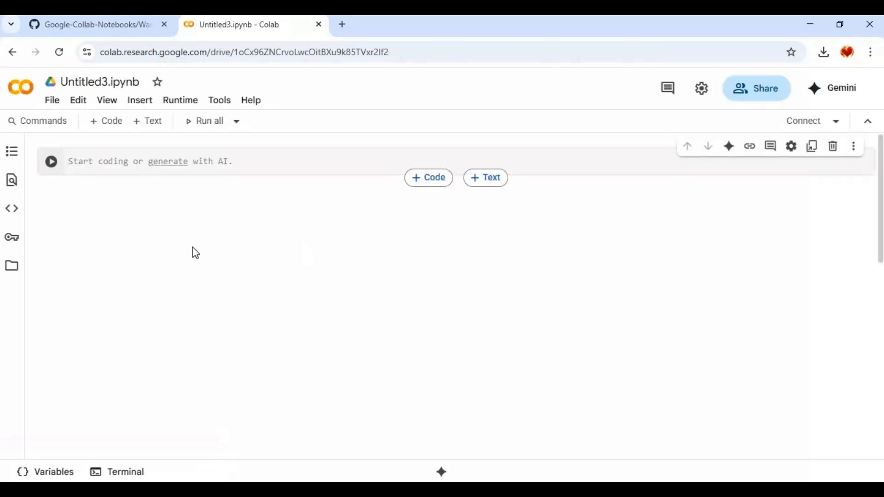
click(52, 99)
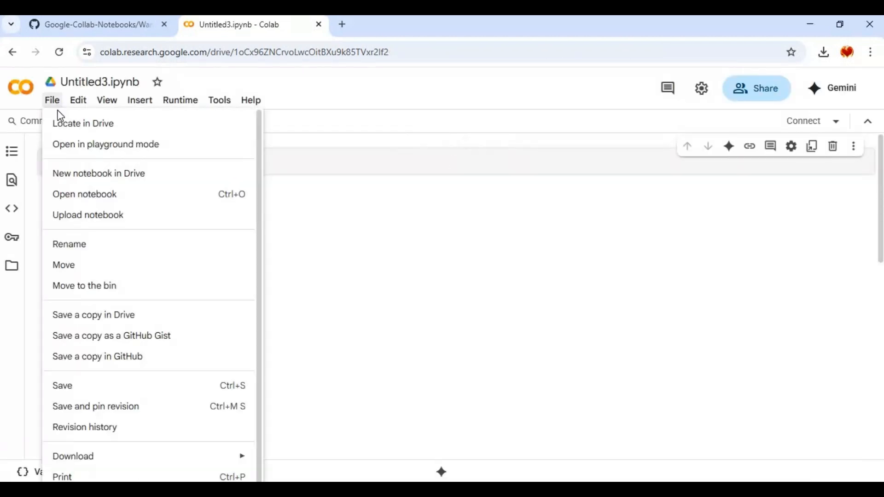
click(84, 194)
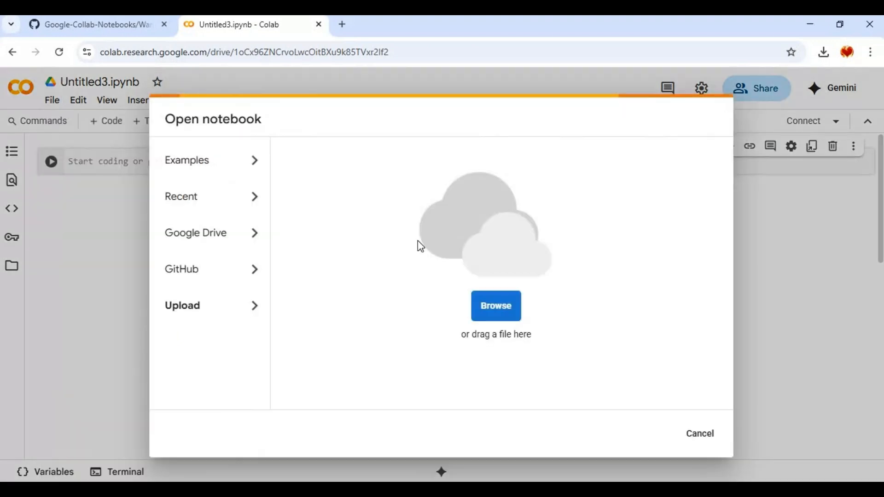
click(495, 305)
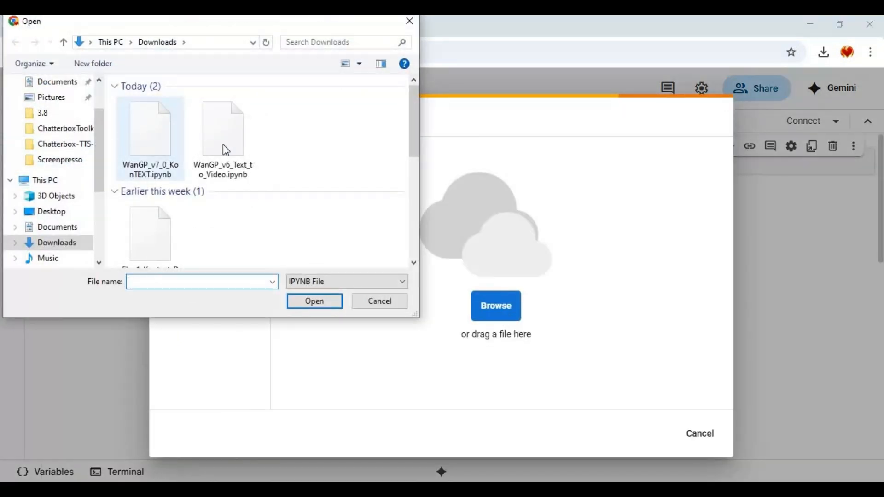
click(314, 300)
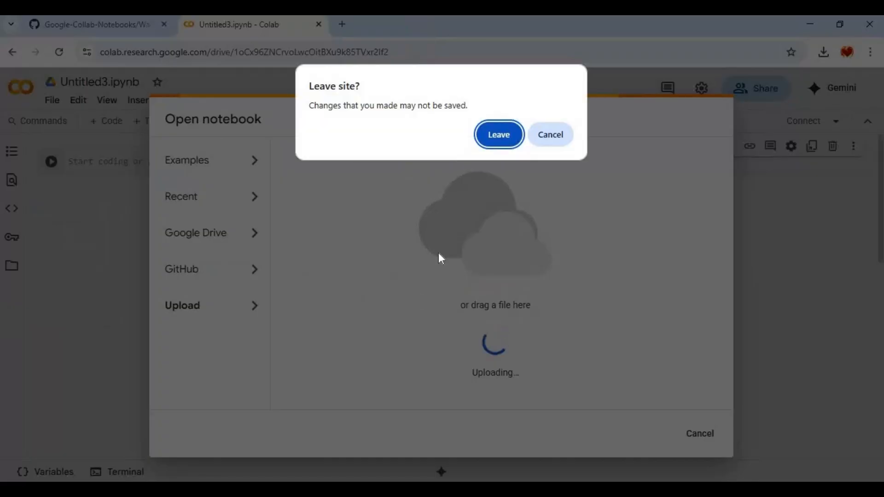
click(498, 134)
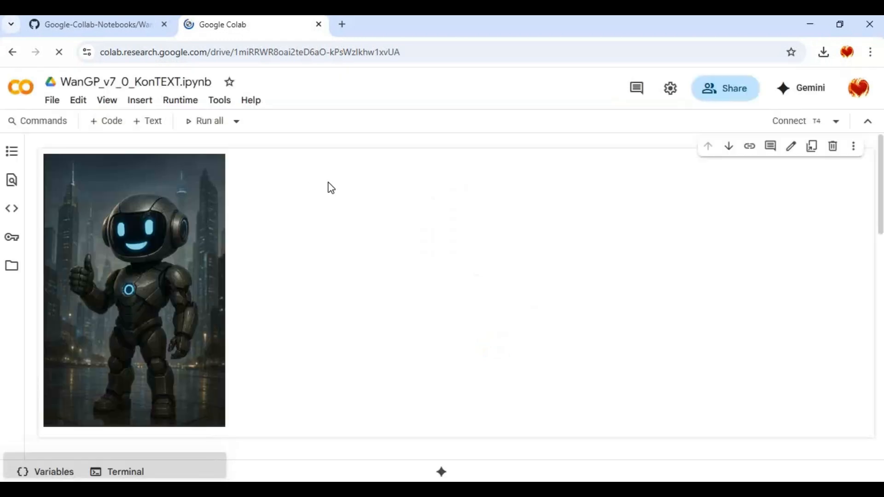
Set the Colab runtime type to T4 GPU and connect to it.
scroll(down, 3)
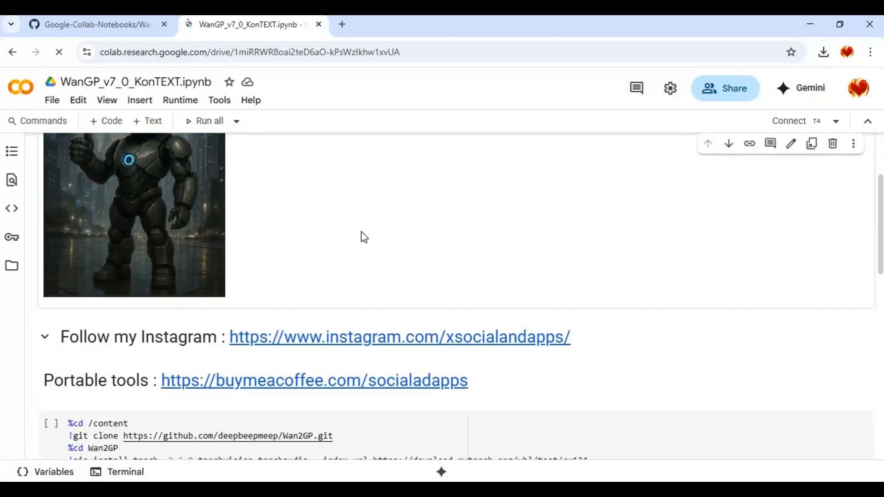
scroll(down, 3)
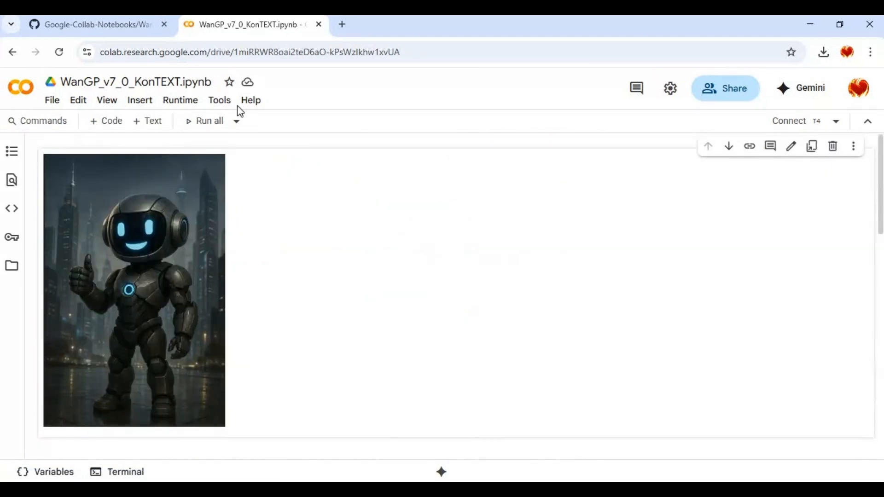
click(180, 100)
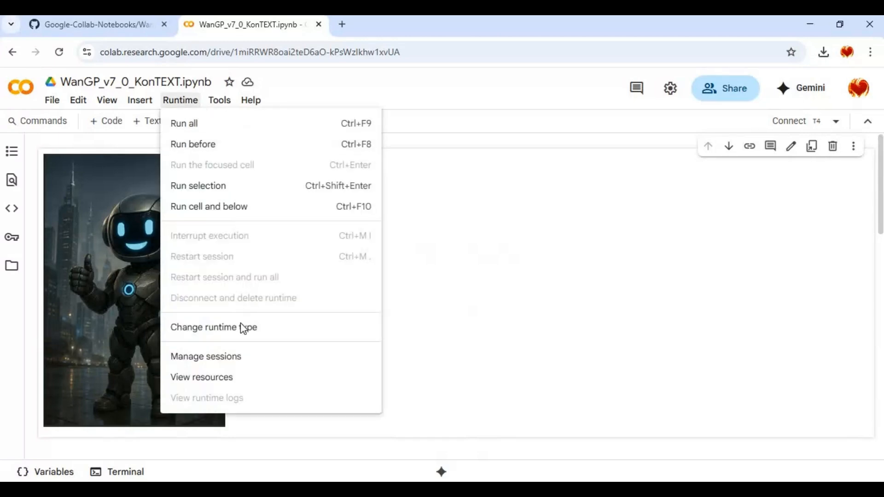
click(213, 327)
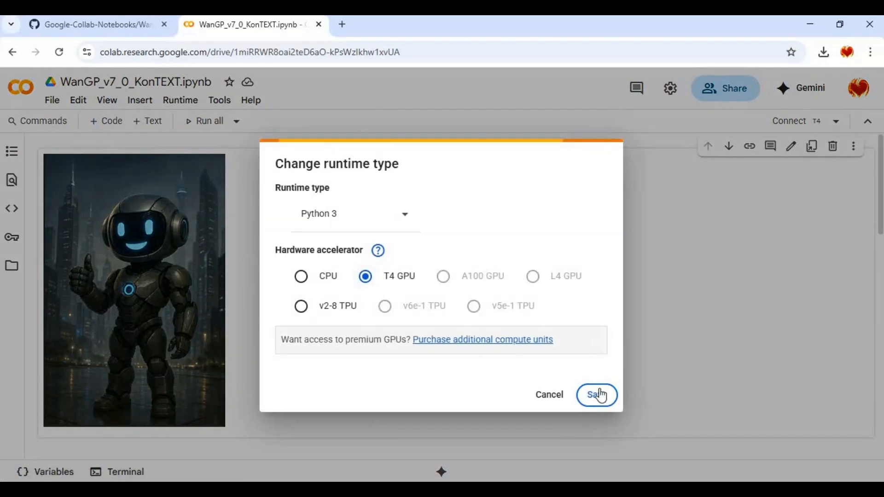
click(596, 394)
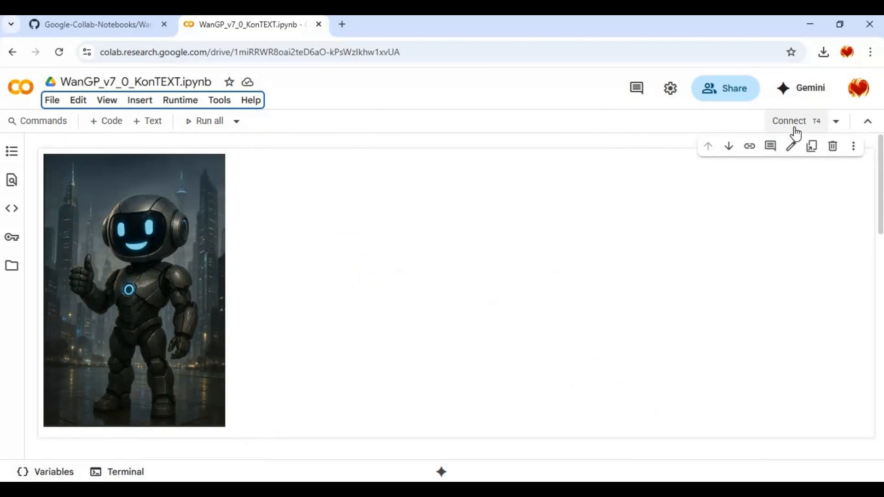
click(789, 121)
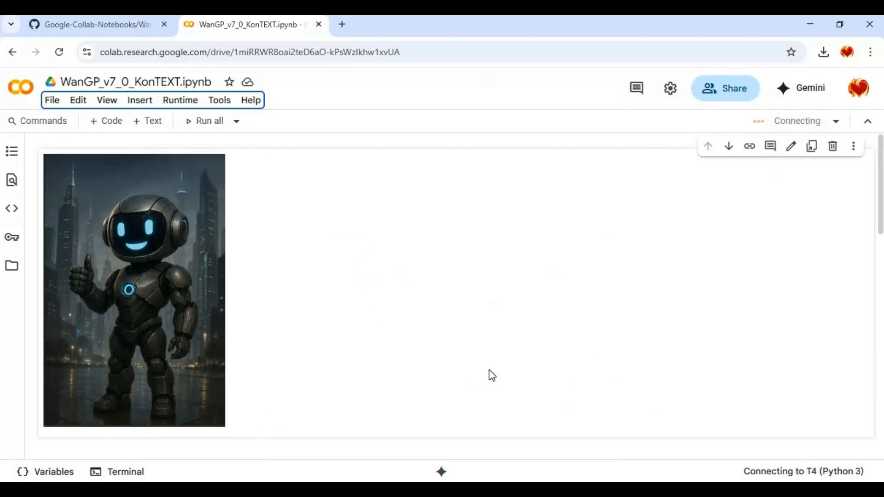
mouse_move(488, 372)
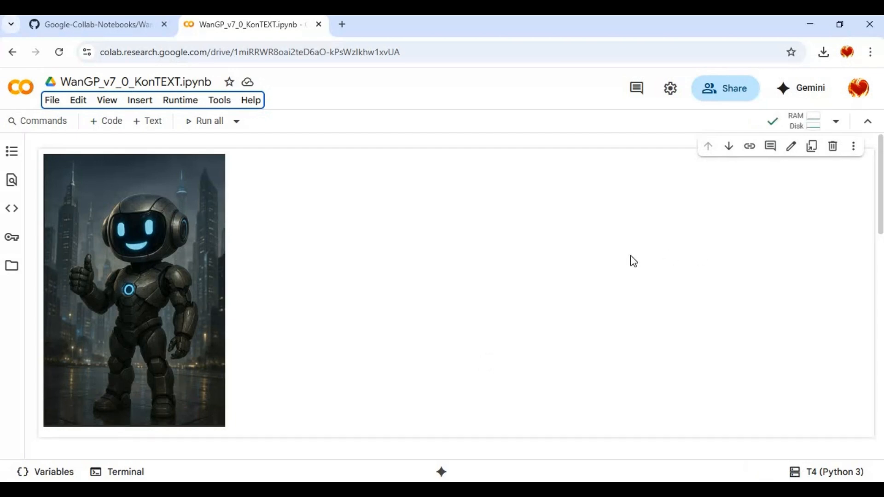
Run the 'Replace TkAgg with Agg' cell to fix the matplotlib backend.
scroll(down, 3)
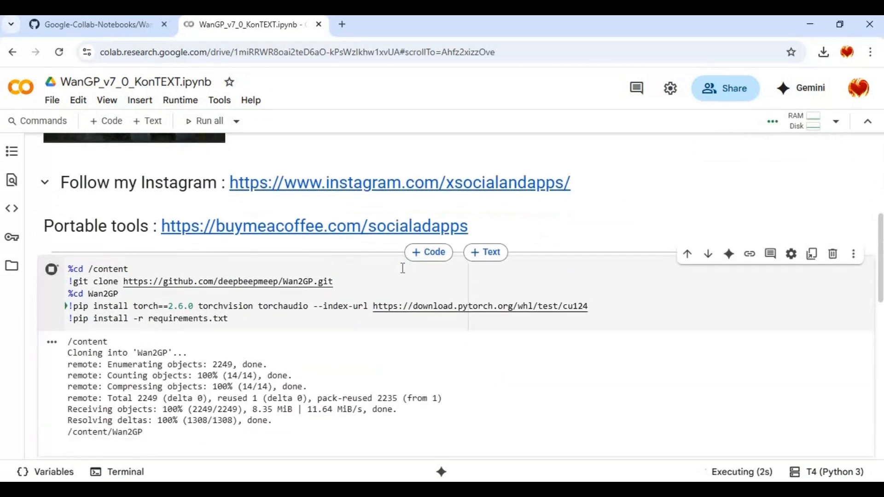
scroll(down, 3)
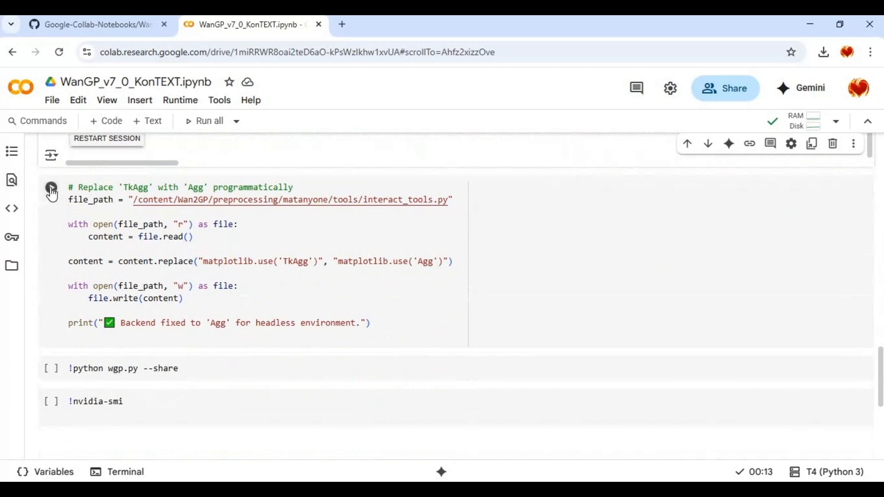
click(51, 188)
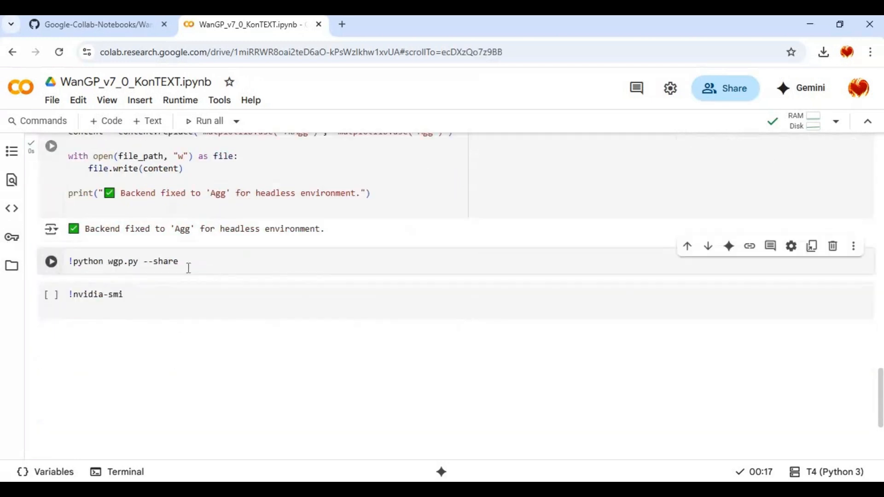
Run the '!python wgp.py --share' cell to launch WanGP.
click(51, 262)
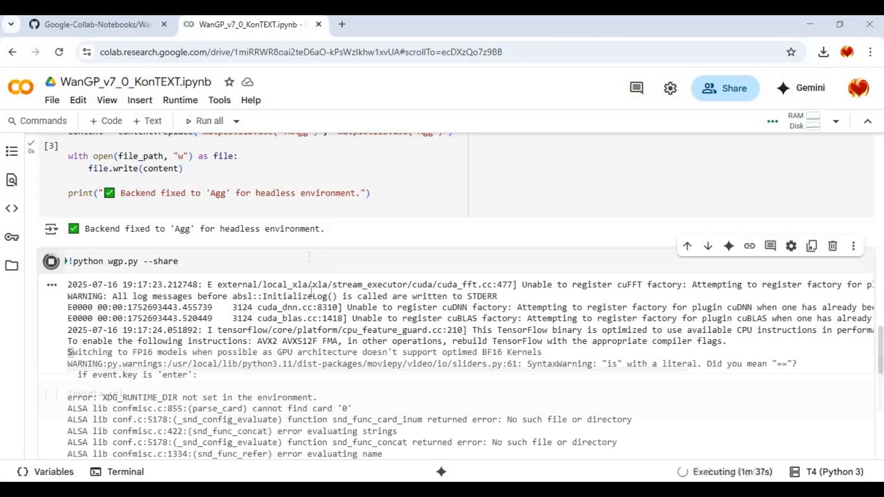
Scroll the launch output to the public gradio.live share link.
scroll(down, 3)
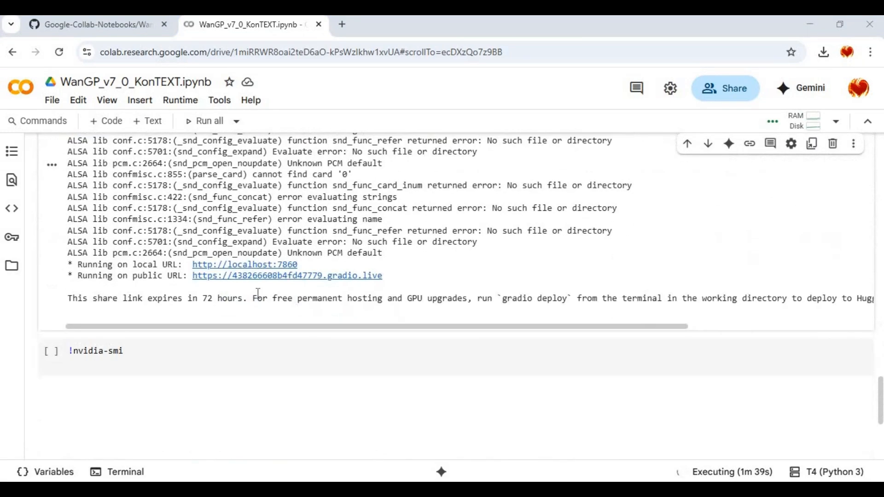
mouse_move(344, 276)
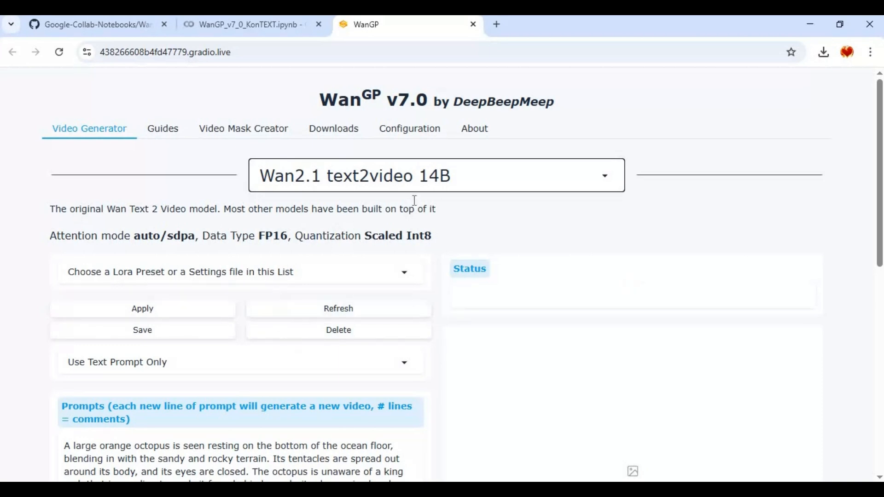
Switch the WanGP model to Flux Dev Kontext 12B.
click(436, 176)
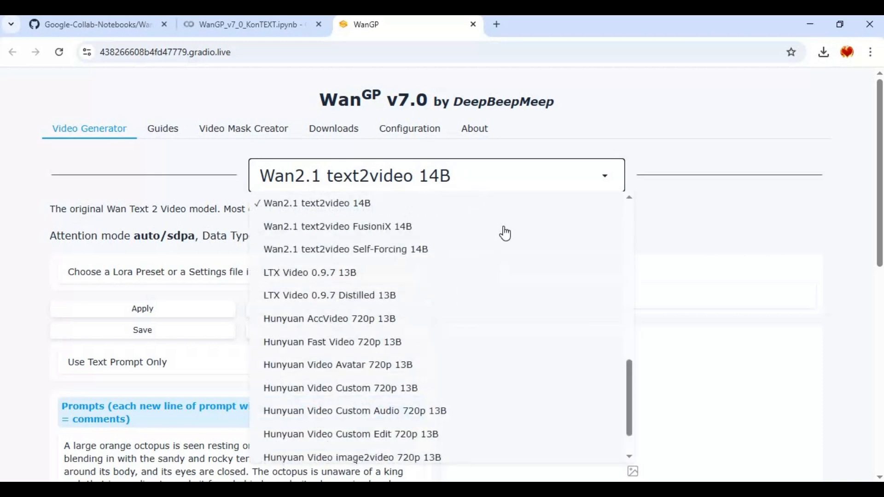
scroll(down, 3)
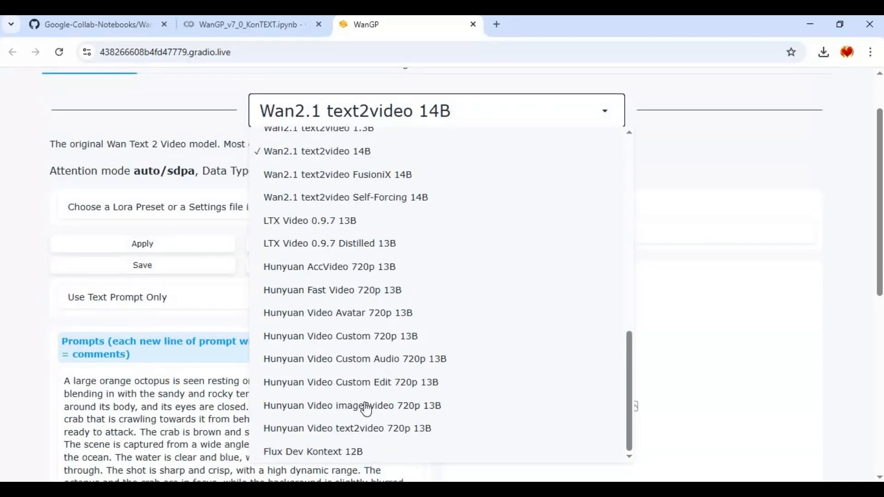
mouse_move(342, 459)
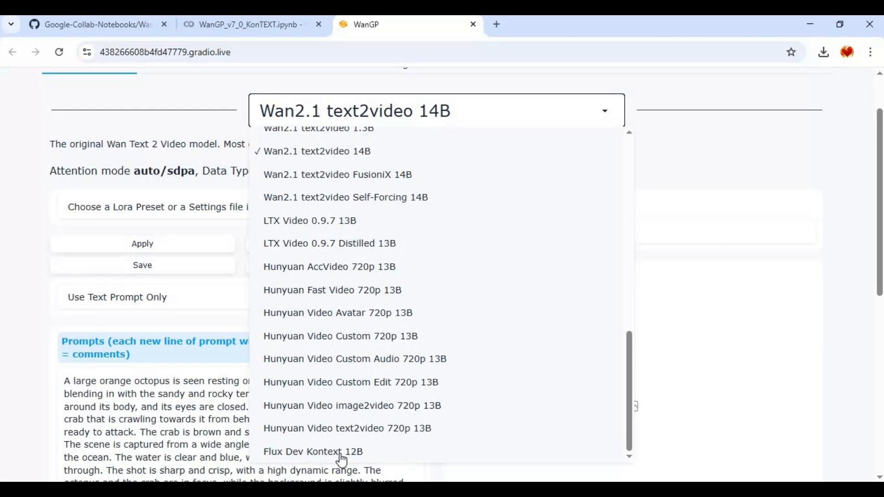
click(313, 451)
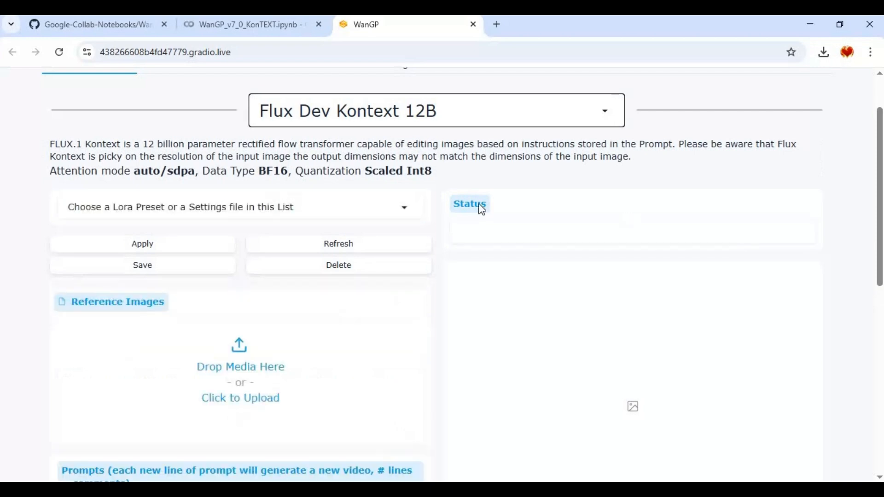
Start uploading a reference image under Reference Images.
scroll(down, 3)
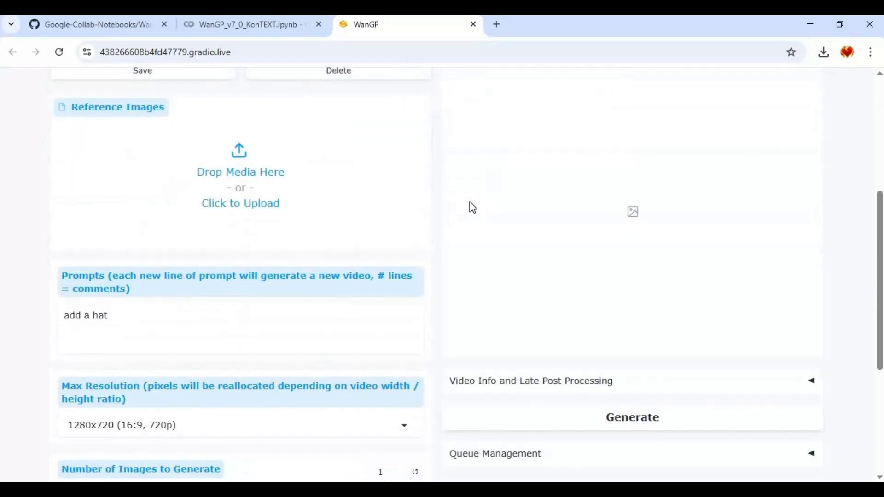
scroll(up, 3)
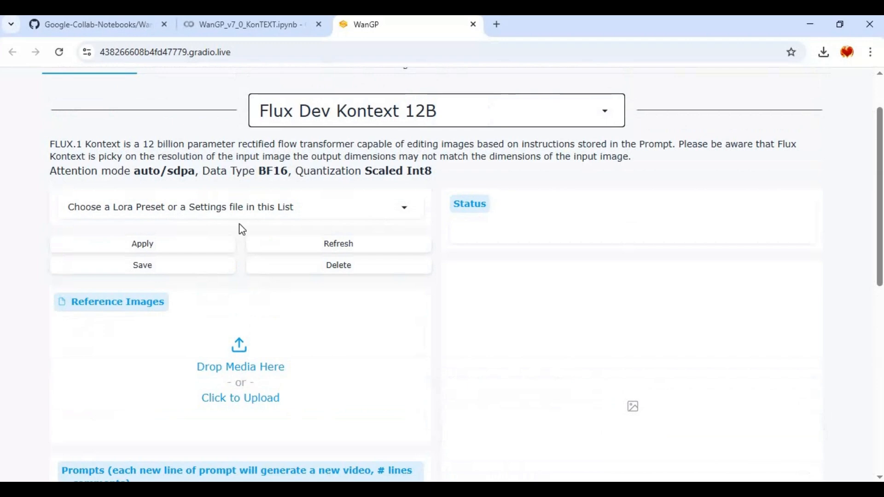
click(240, 398)
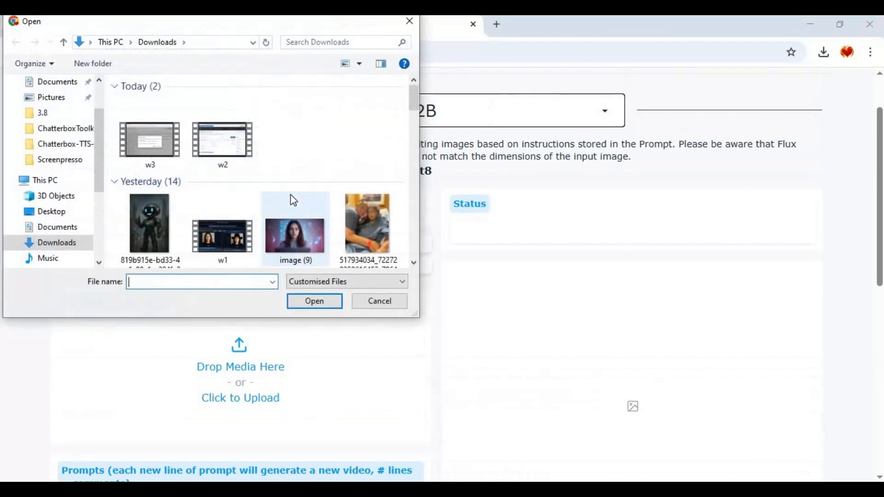
scroll(down, 3)
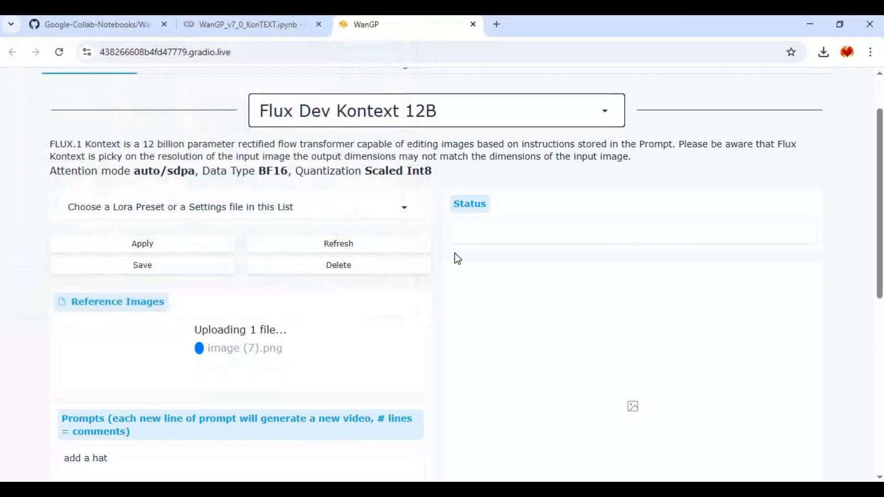
mouse_move(431, 297)
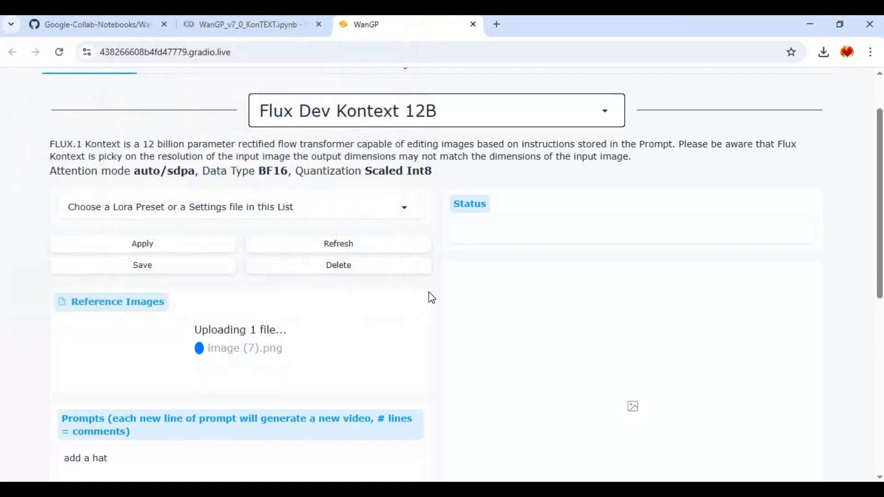
Upload the woman's portrait as the reference image for 'add a hat'.
scroll(down, 3)
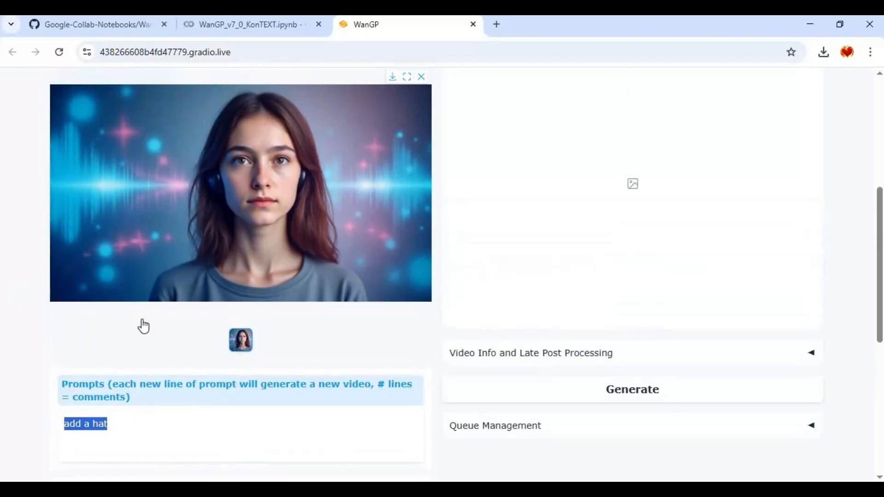
Set Max Resolution to 1024x1024 (1:1, 720p) and Inference Steps to 10.
scroll(down, 3)
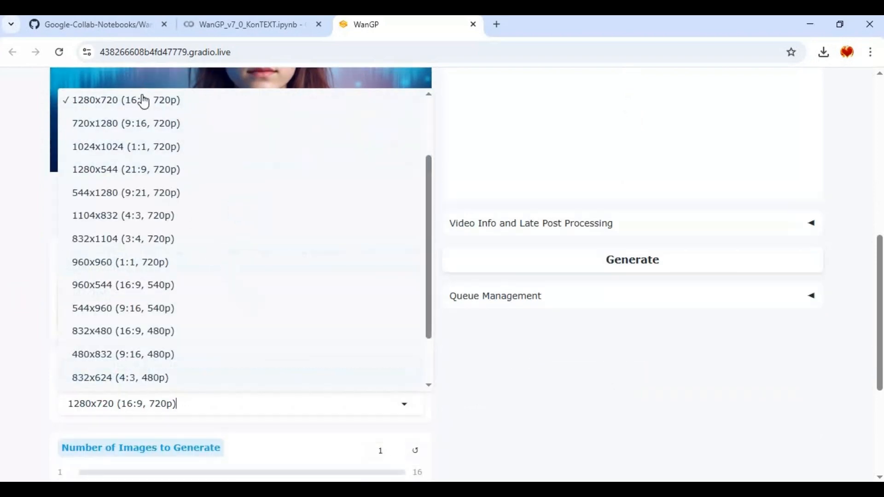
mouse_move(224, 222)
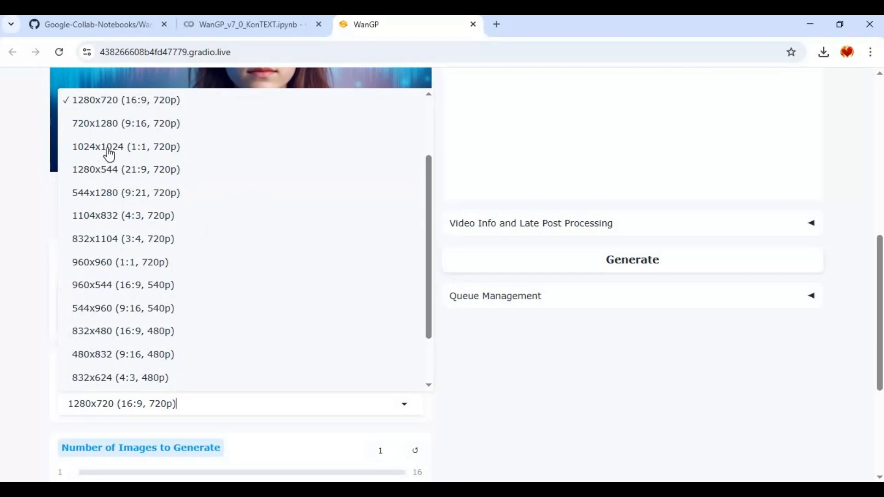
click(126, 147)
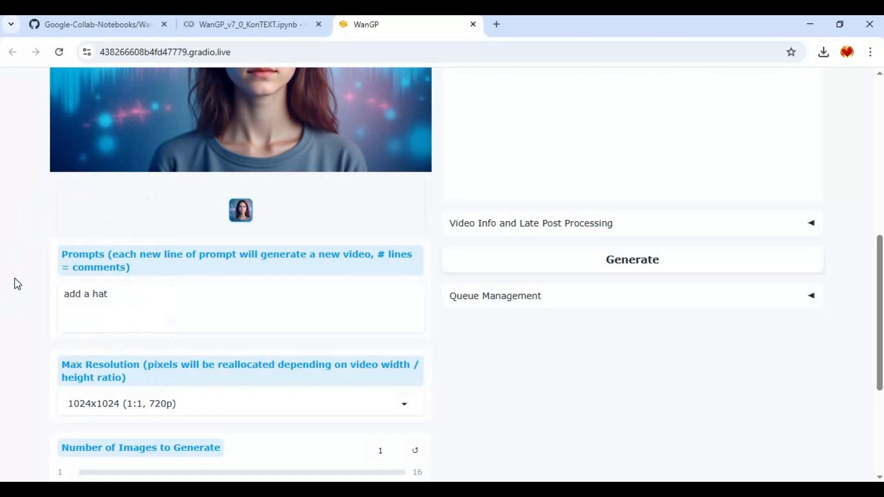
scroll(down, 3)
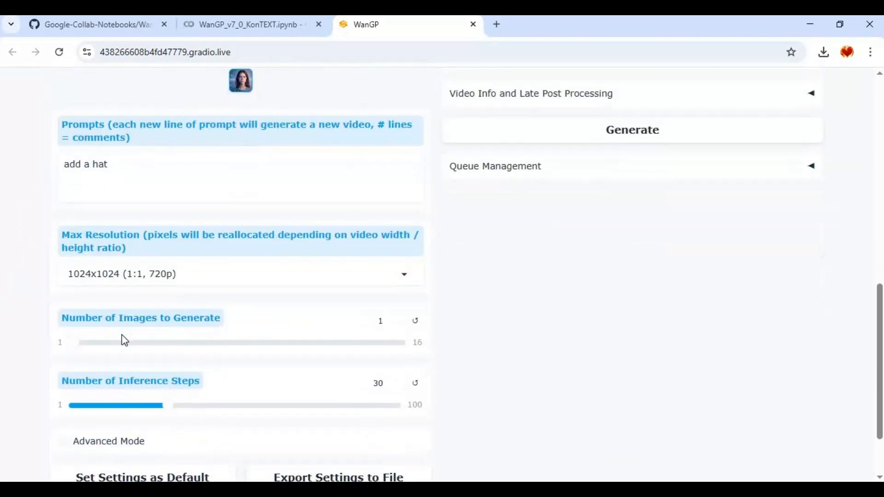
mouse_move(187, 342)
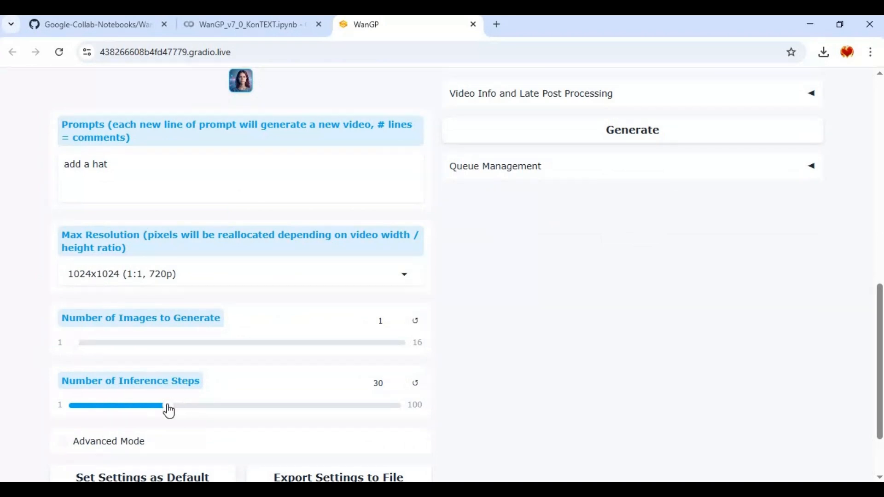
drag(169, 405, 124, 405)
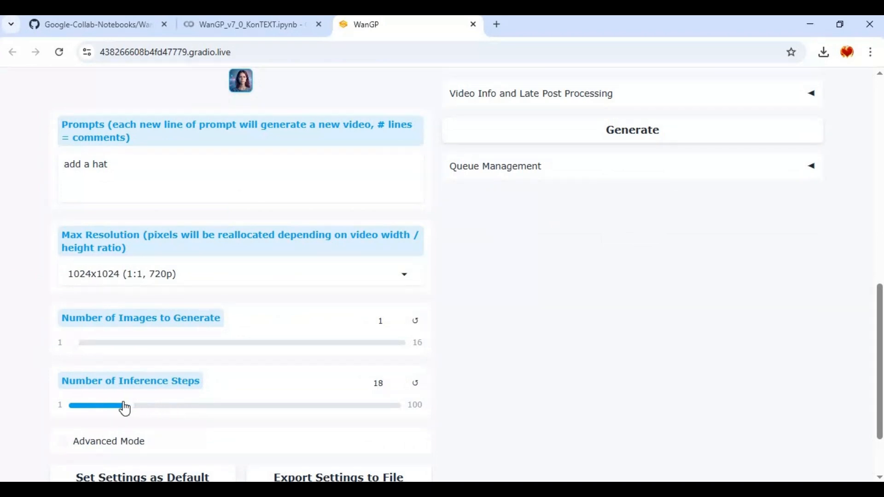
drag(123, 405, 113, 404)
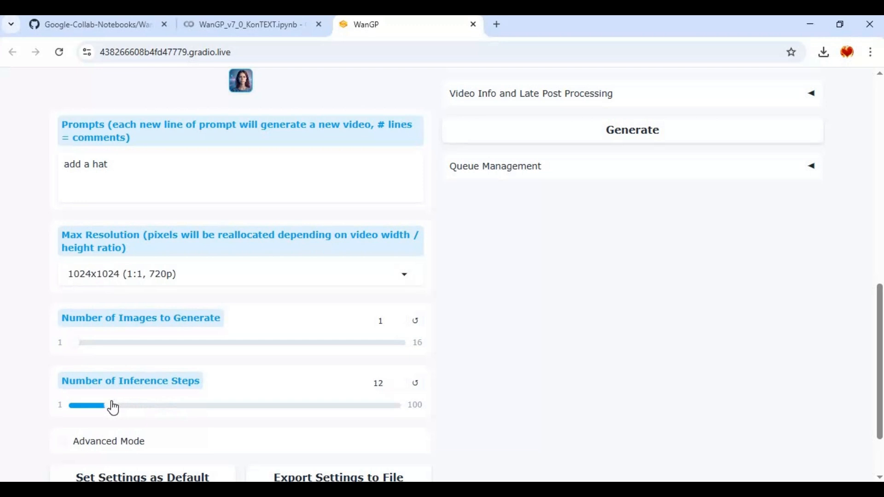
drag(113, 405, 101, 405)
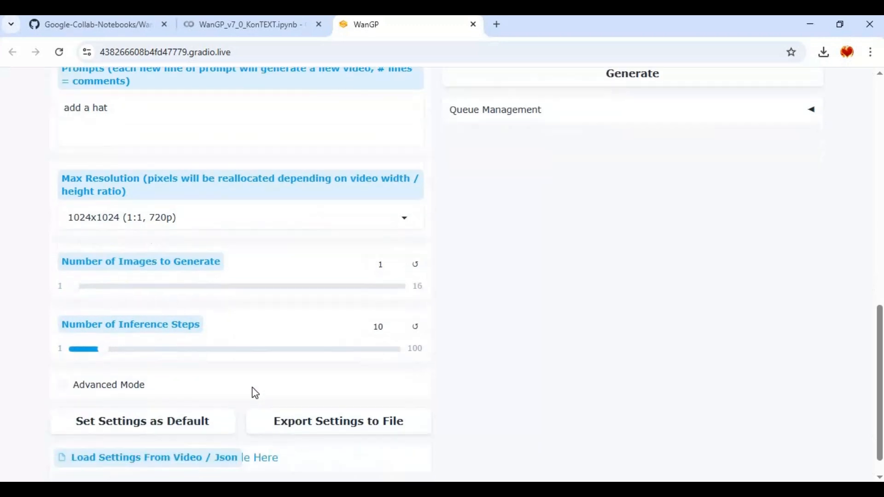
Review the advanced settings (seed -1, guidance 5), then enter the prompt 'add a hat'.
click(62, 376)
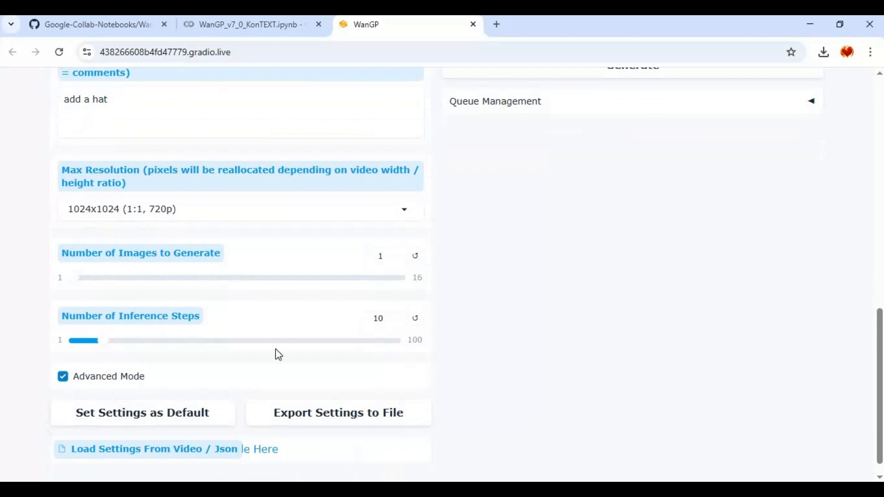
scroll(down, 3)
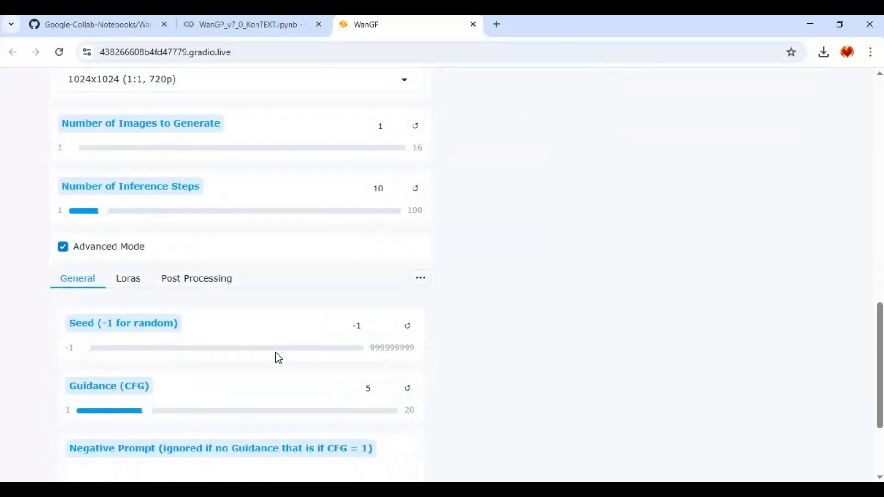
mouse_move(79, 261)
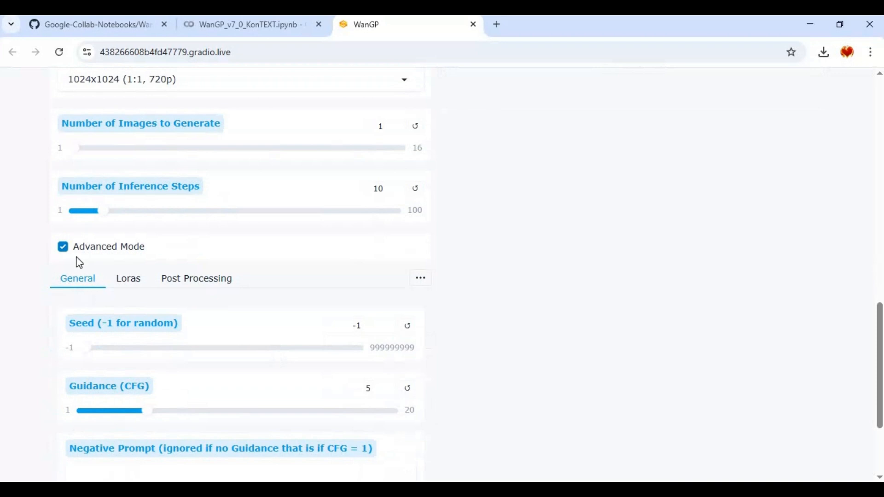
click(63, 246)
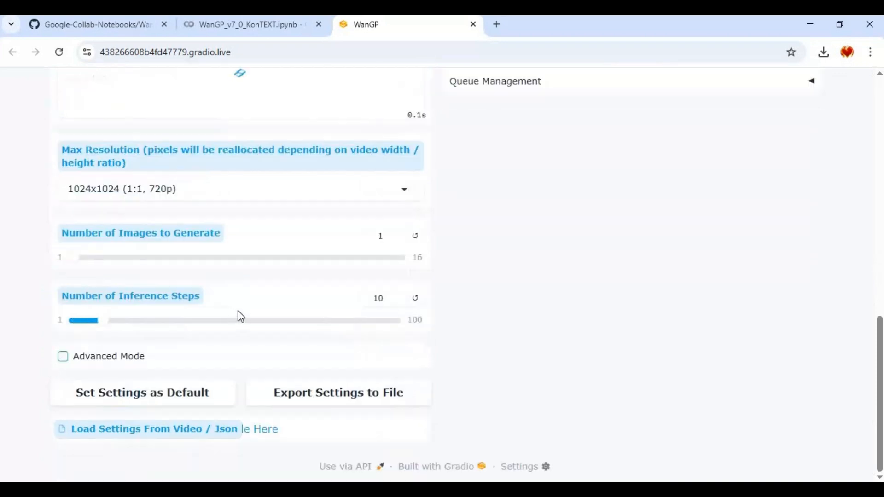
text(add a hat)
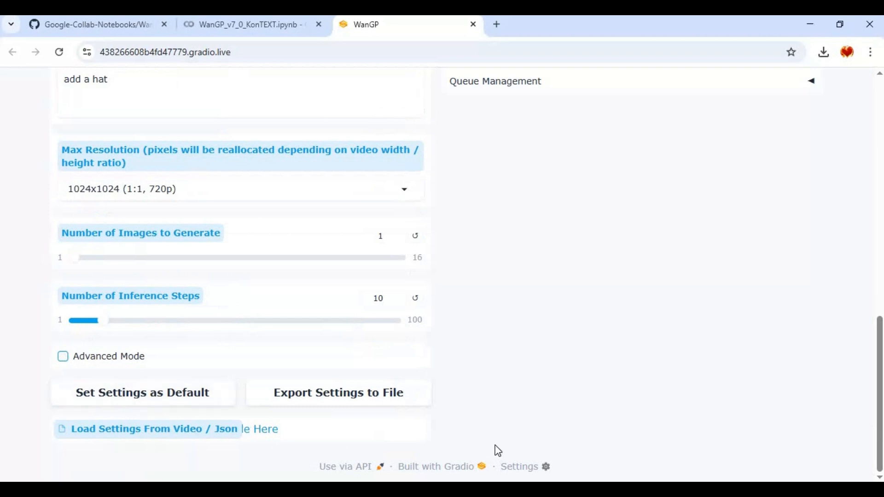
mouse_move(519, 442)
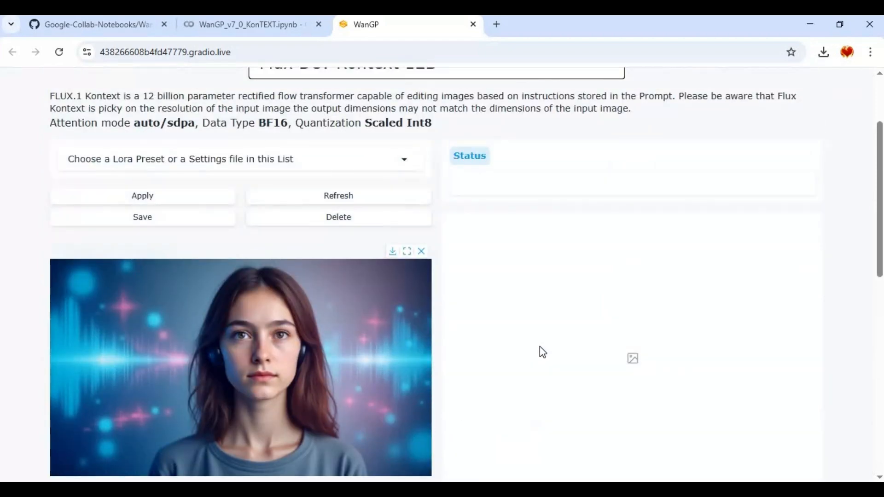
Scroll down to watch the white wide-brimmed hat portrait finish generating.
scroll(down, 3)
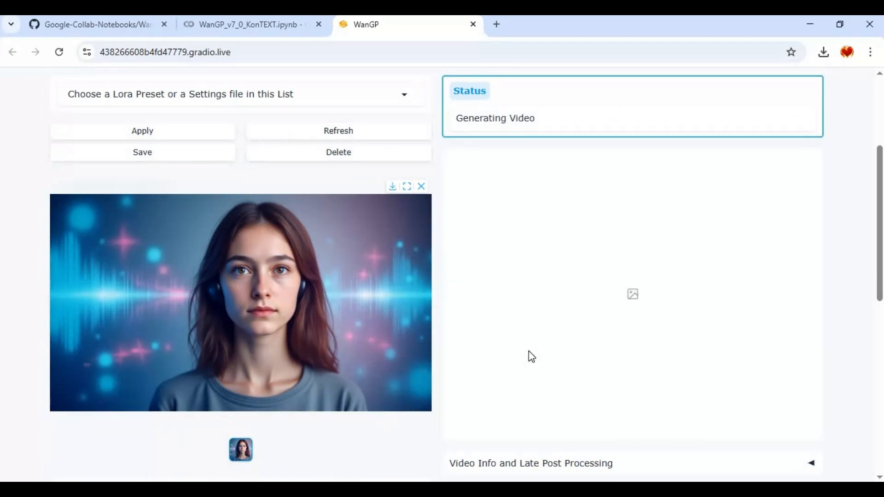
mouse_move(532, 354)
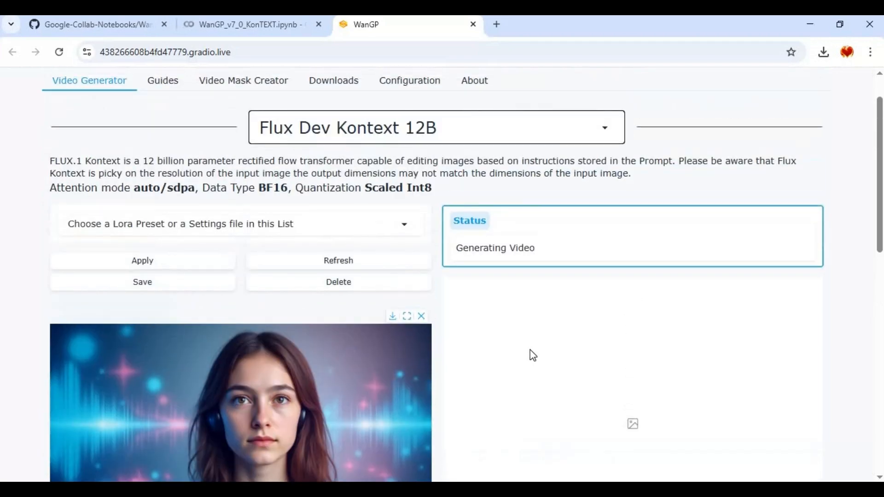
scroll(down, 3)
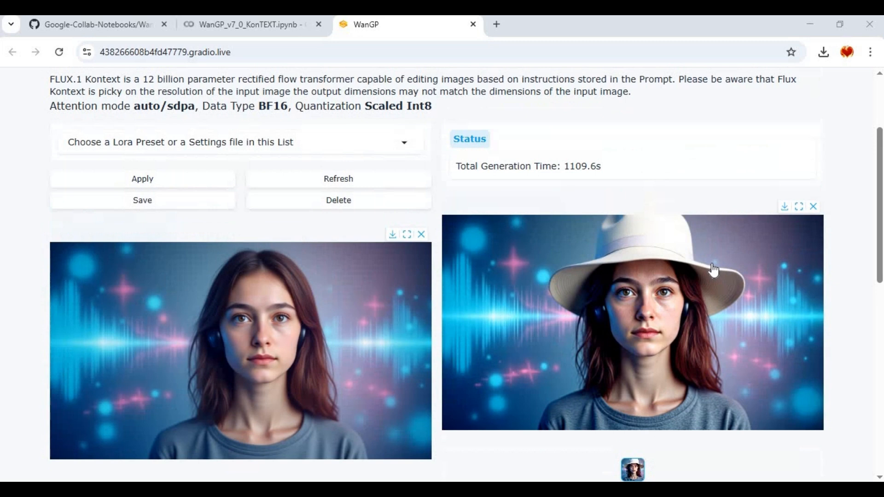
scroll(down, 3)
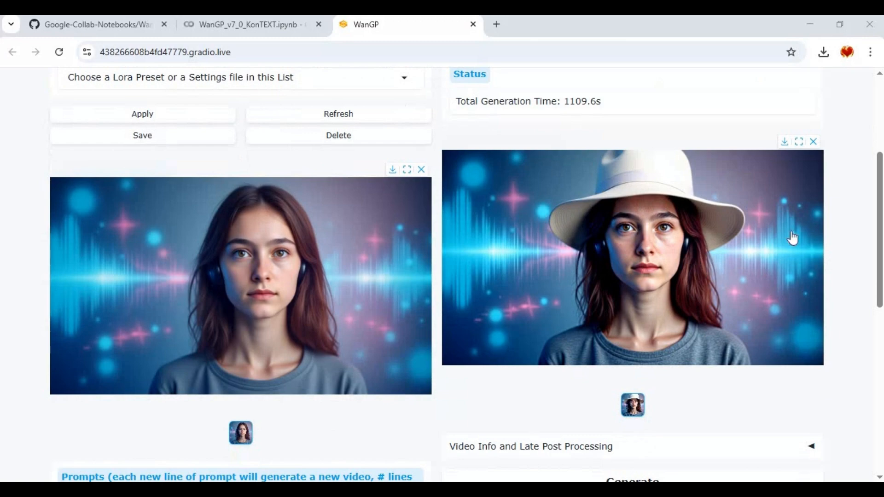
scroll(down, 3)
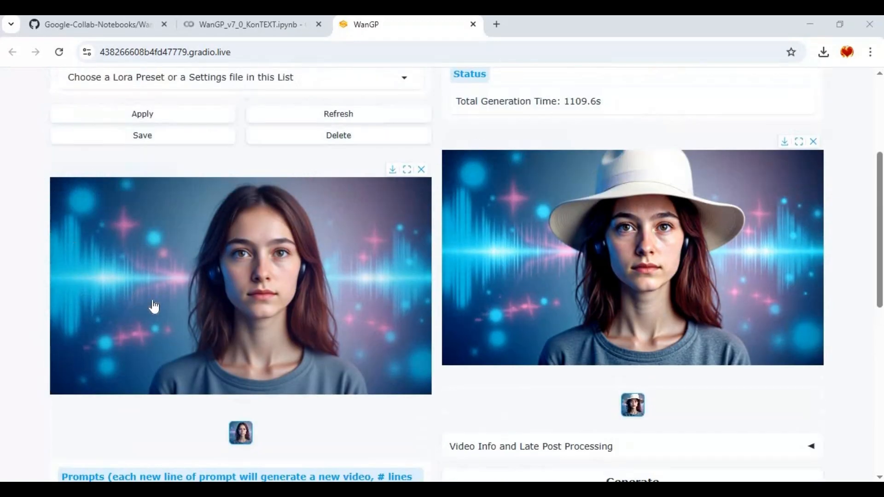
scroll(down, 3)
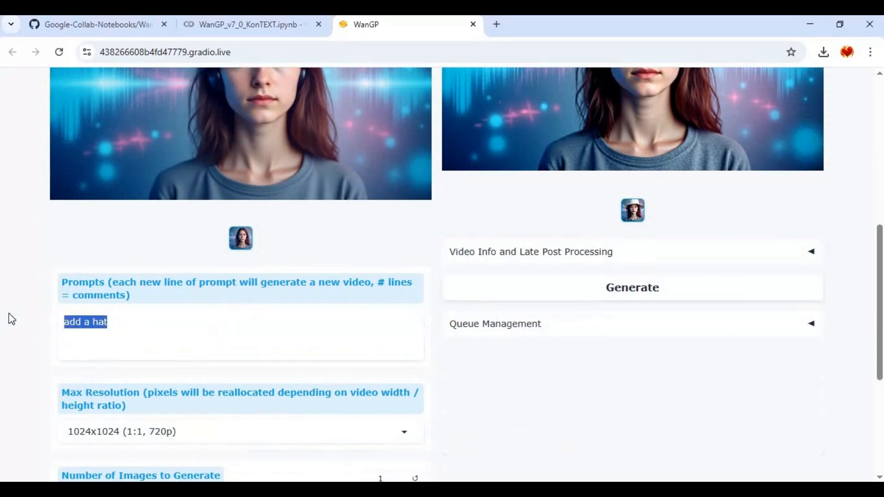
Replace the 'add a hat' prompt with 'girl wearing glasses and hat'.
text(gi)
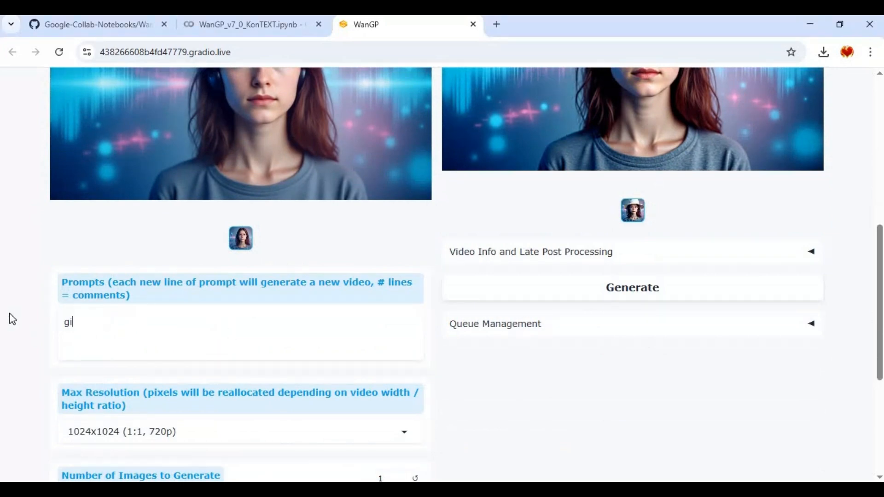
text(rl)
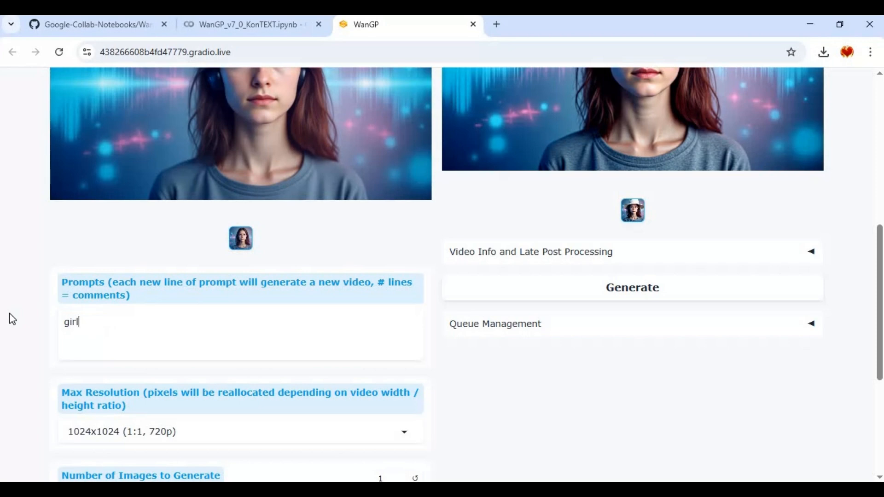
text(wearing glasses)
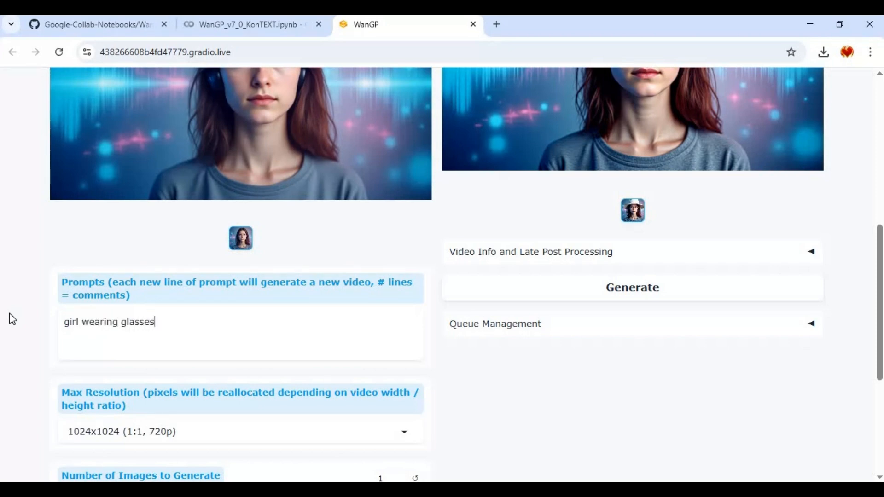
text(and hat)
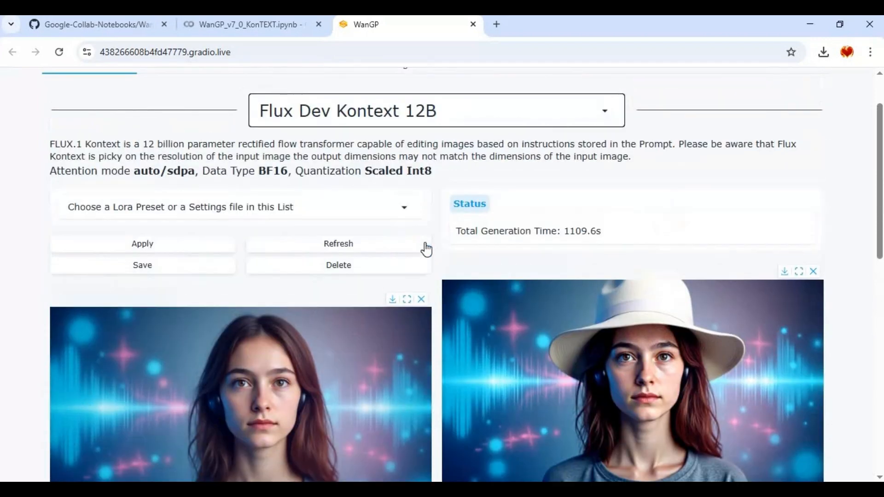
Run Generate on the glasses-and-hat prompt and scroll to the Status showing prompt encoding.
click(338, 243)
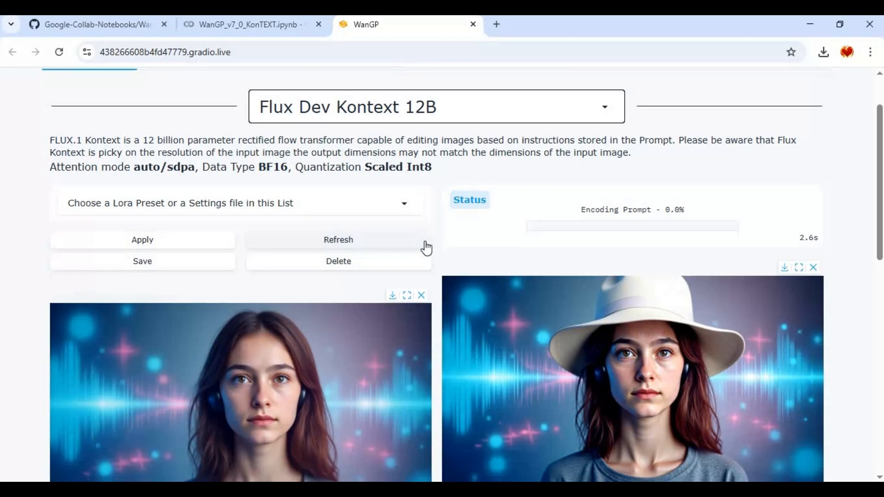
scroll(down, 3)
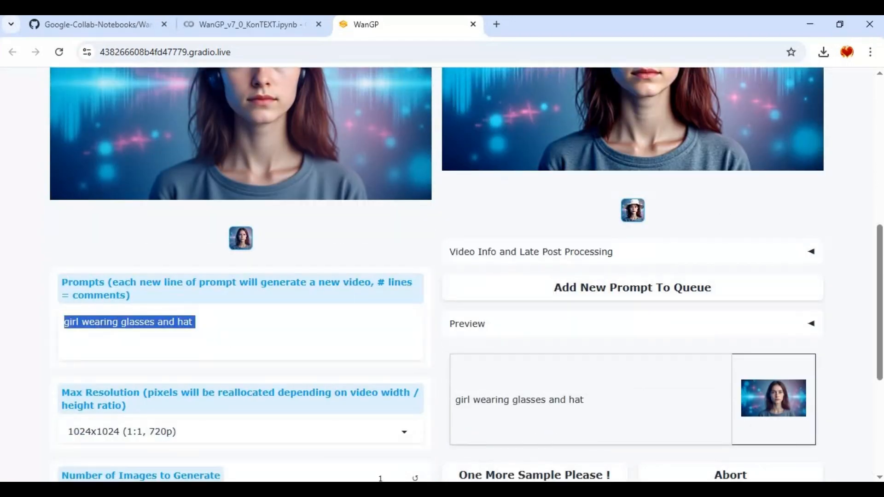
Type 'girl winking' as the next edit prompt behind the running job.
text(gir)
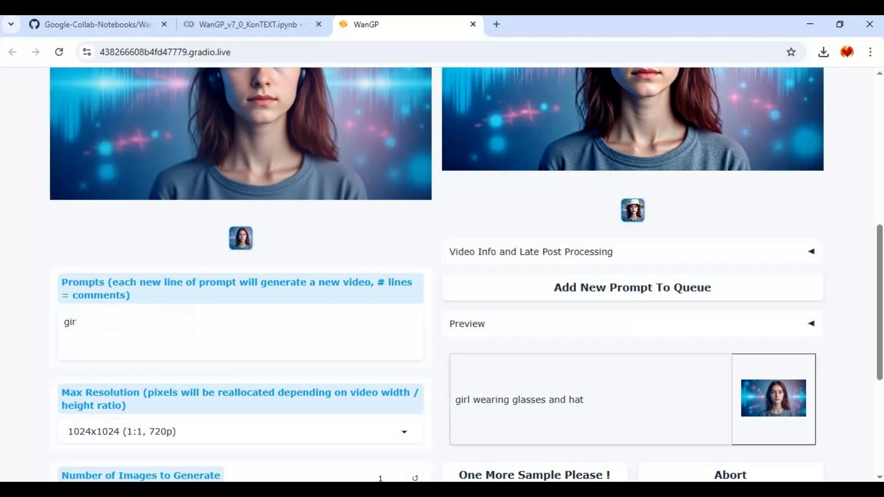
text(l)
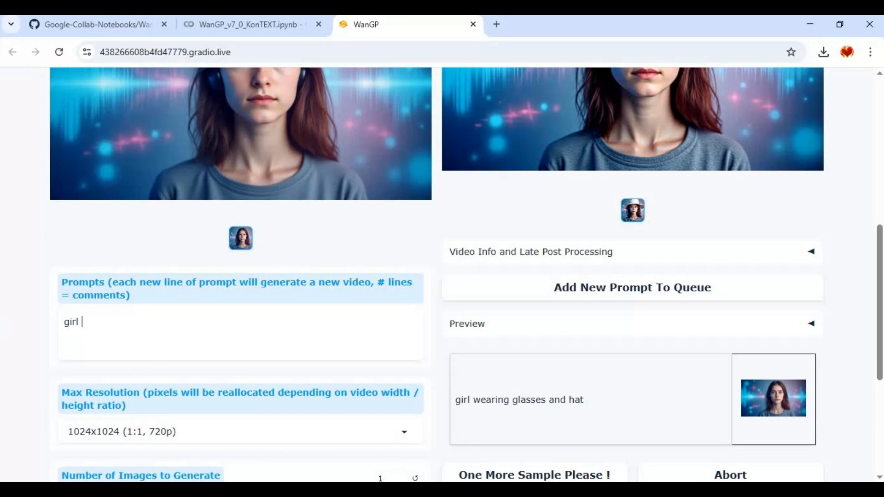
mouse_move(3, 324)
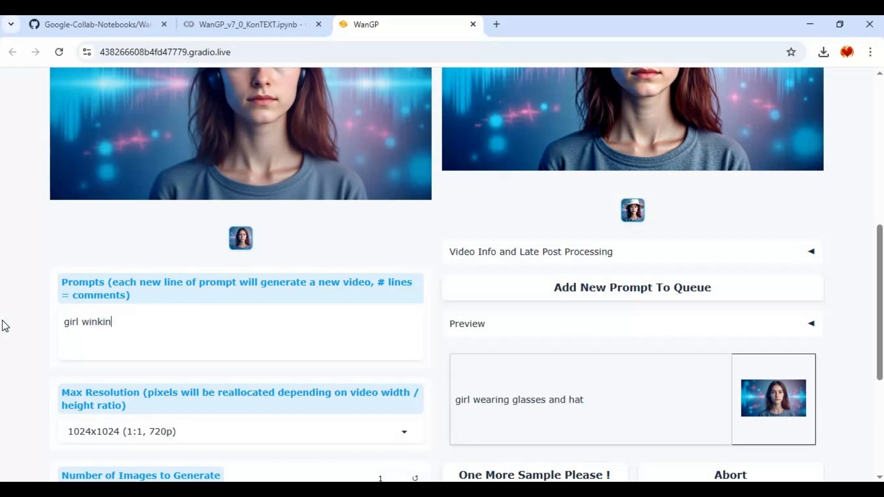
text(g)
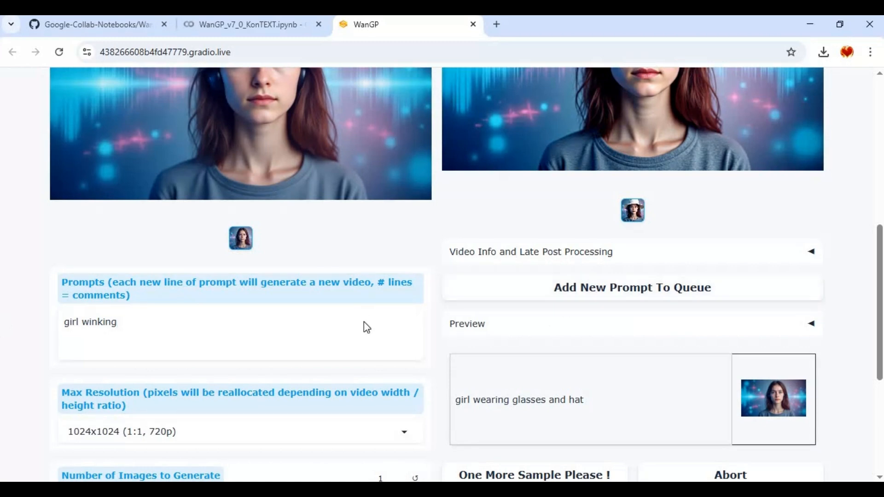
scroll(down, 3)
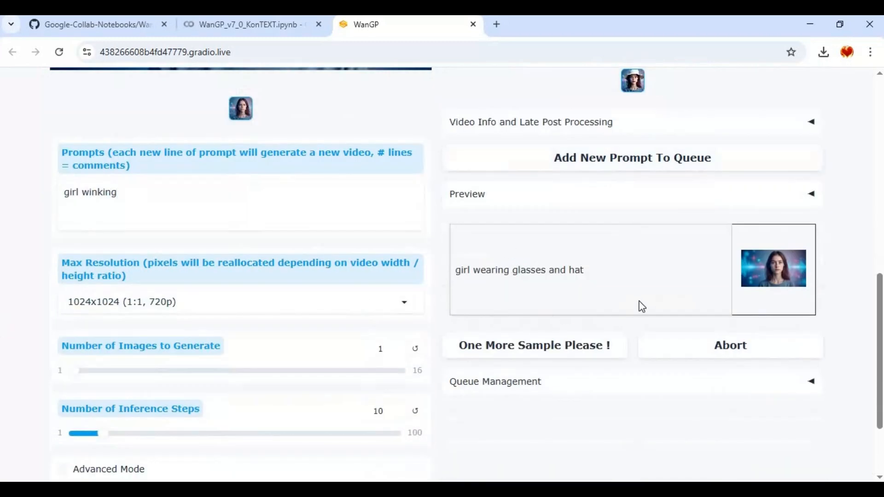
mouse_move(658, 364)
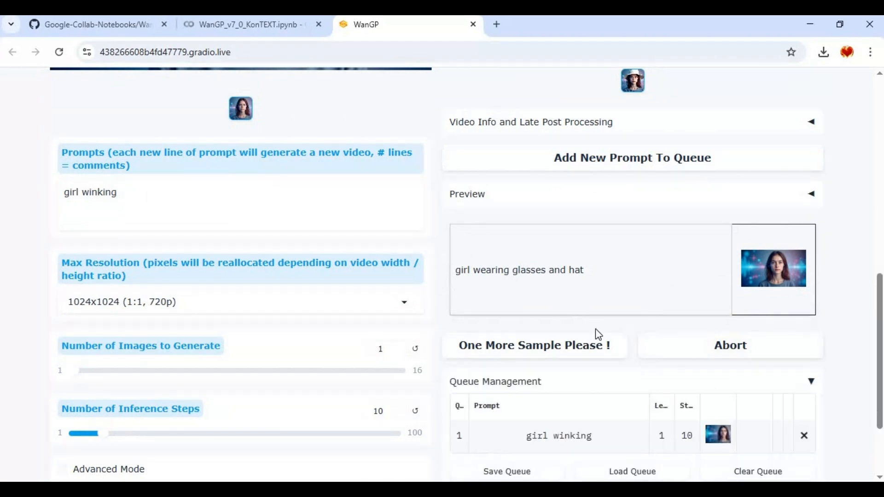
Scroll to follow the glasses-and-hat result finishing and the 'girl winking' edit starting.
scroll(down, 3)
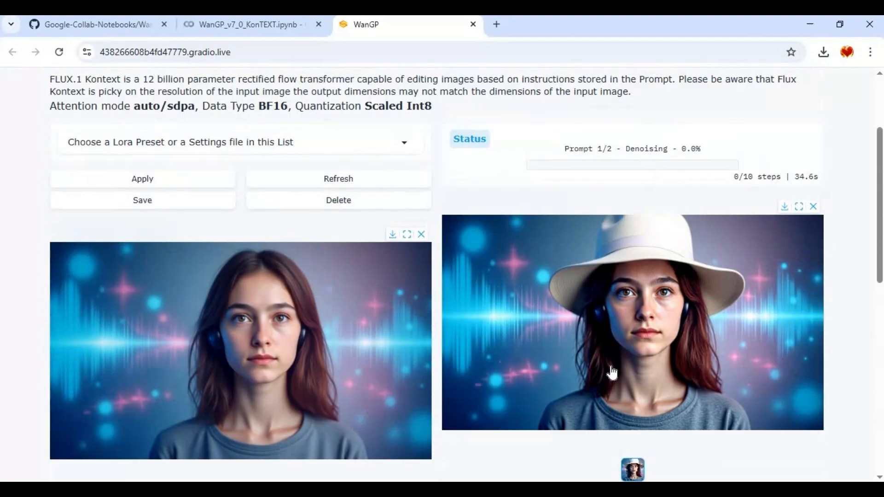
scroll(down, 3)
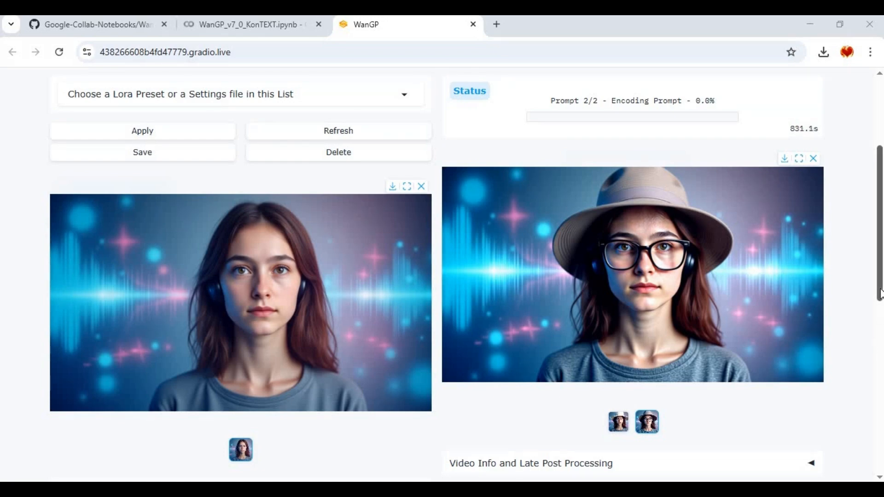
scroll(down, 3)
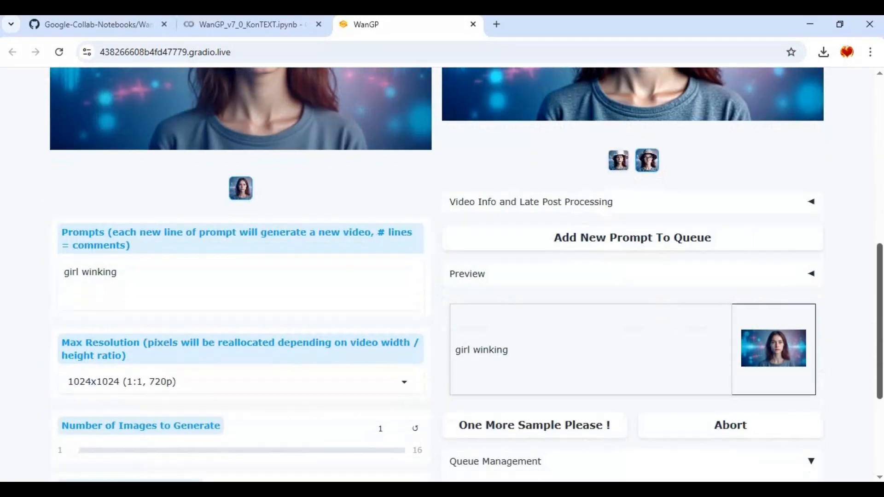